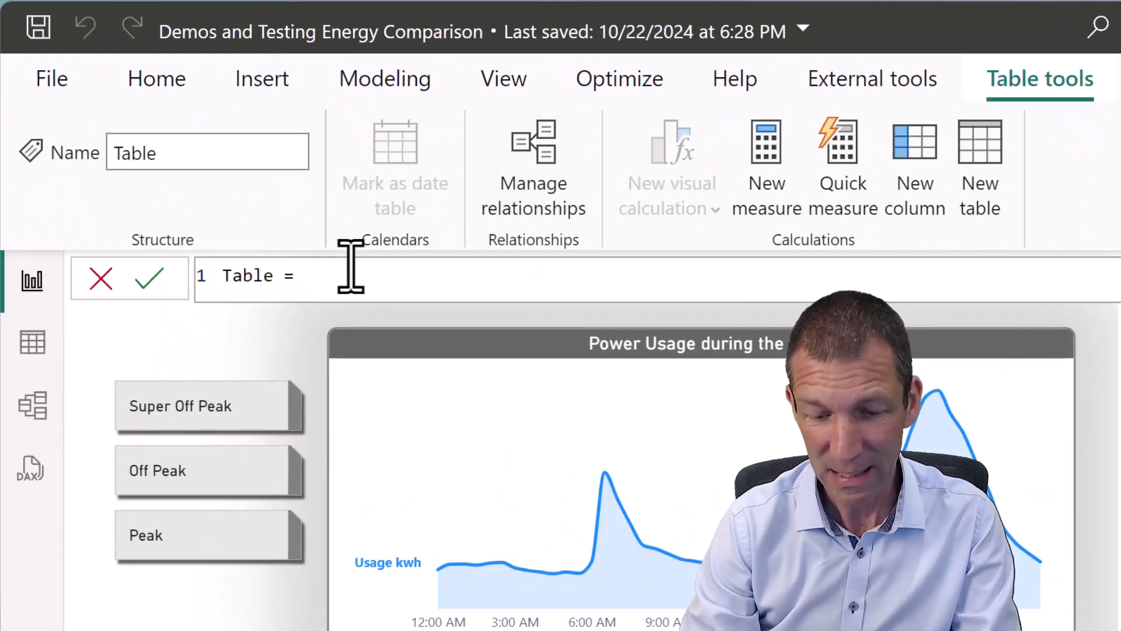
Define calculated table All My Measures = INFO.VIEW.MEASURES() via autocomplete from 'info.view'.
{"action": "type", "text": "info"}
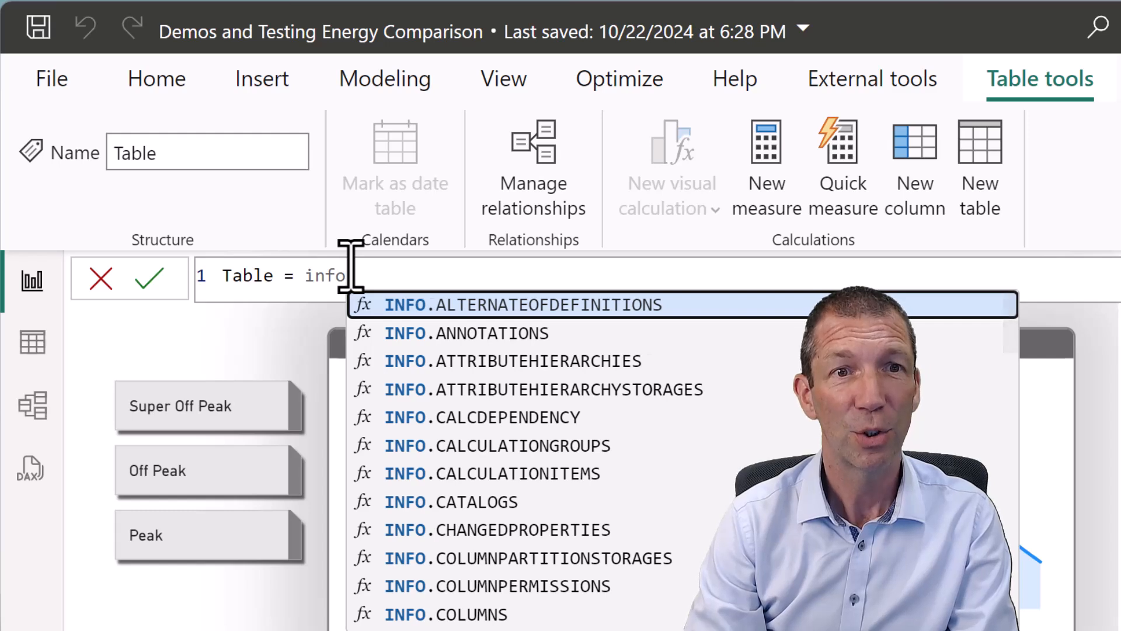
{"action": "type", "text": ".view"}
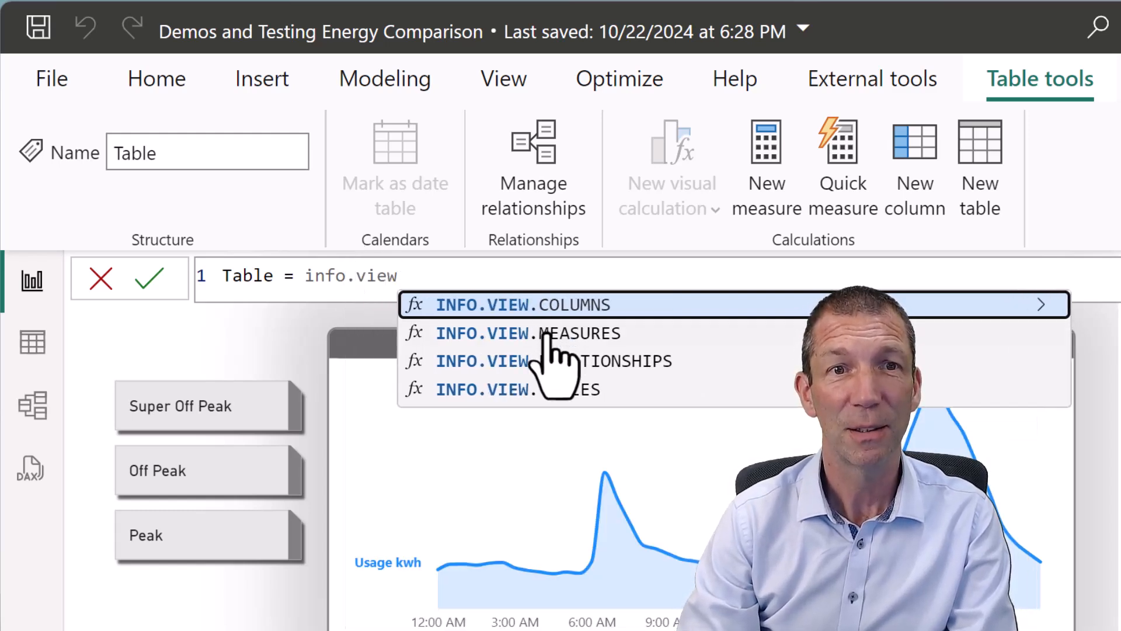
{"action": "left_click", "coordinate": [529, 333]}
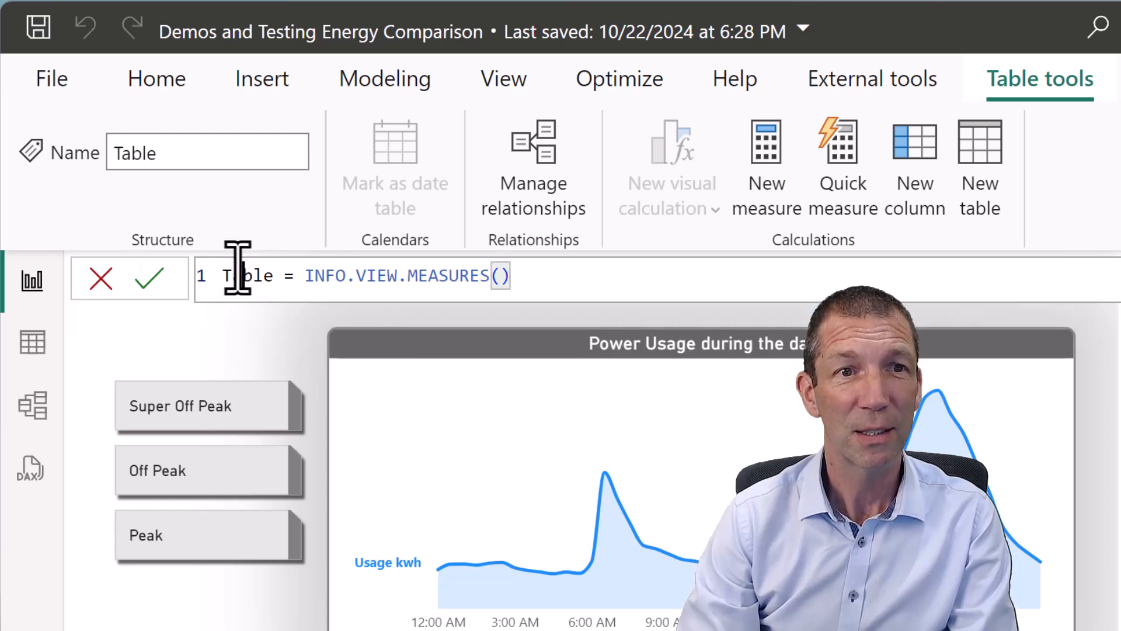
{"action": "type", "text": "All My Measures"}
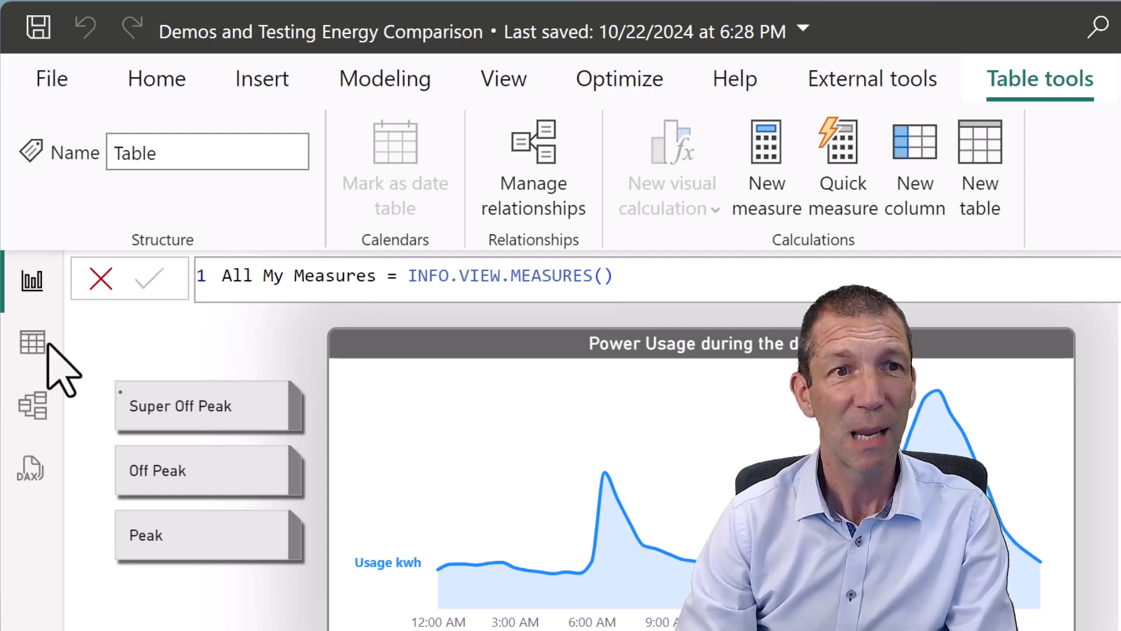
Browse All My Measures rows in Table view, scrolling right to the measure expressions.
{"action": "left_click", "coordinate": [32, 341]}
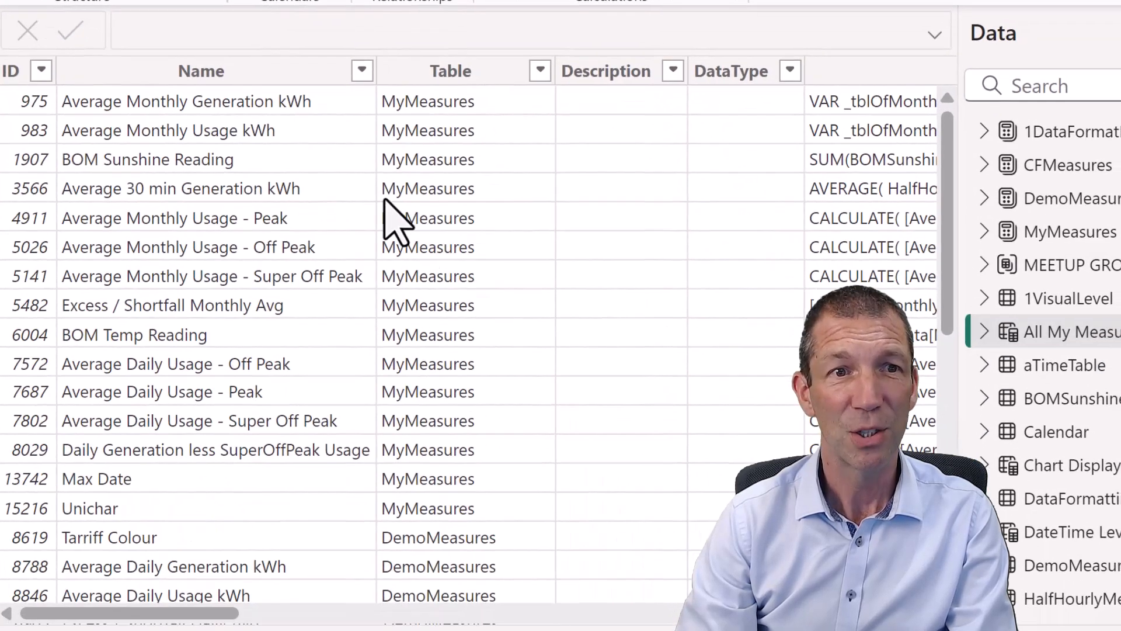
{"action": "scroll", "scroll_direction": "down", "scroll_amount": 3}
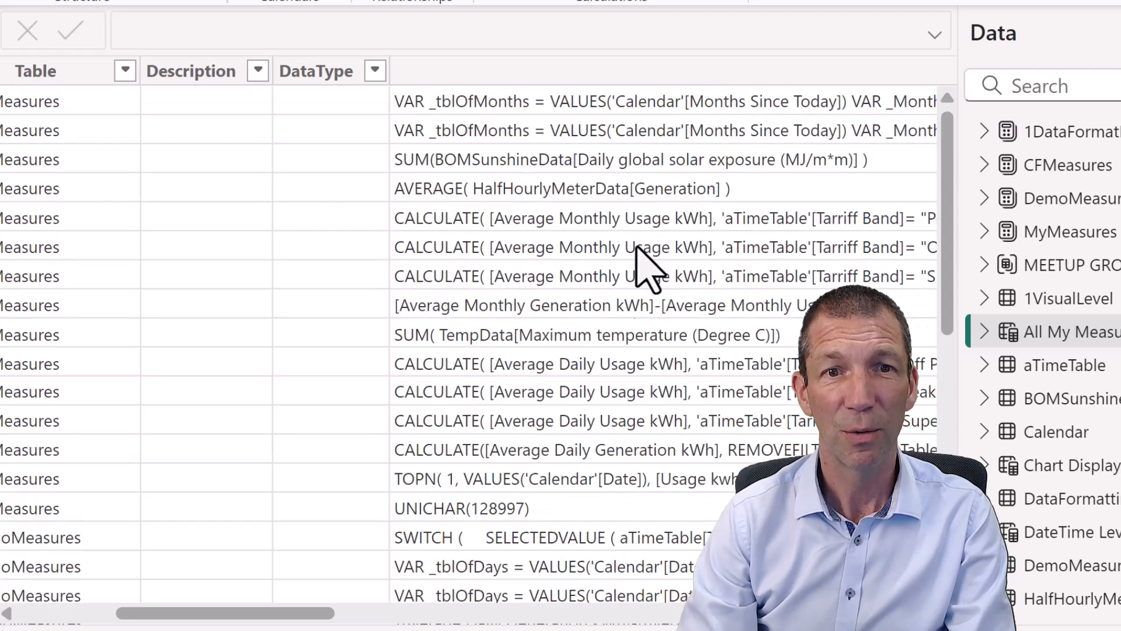
{"action": "scroll", "scroll_direction": "down", "scroll_amount": 3}
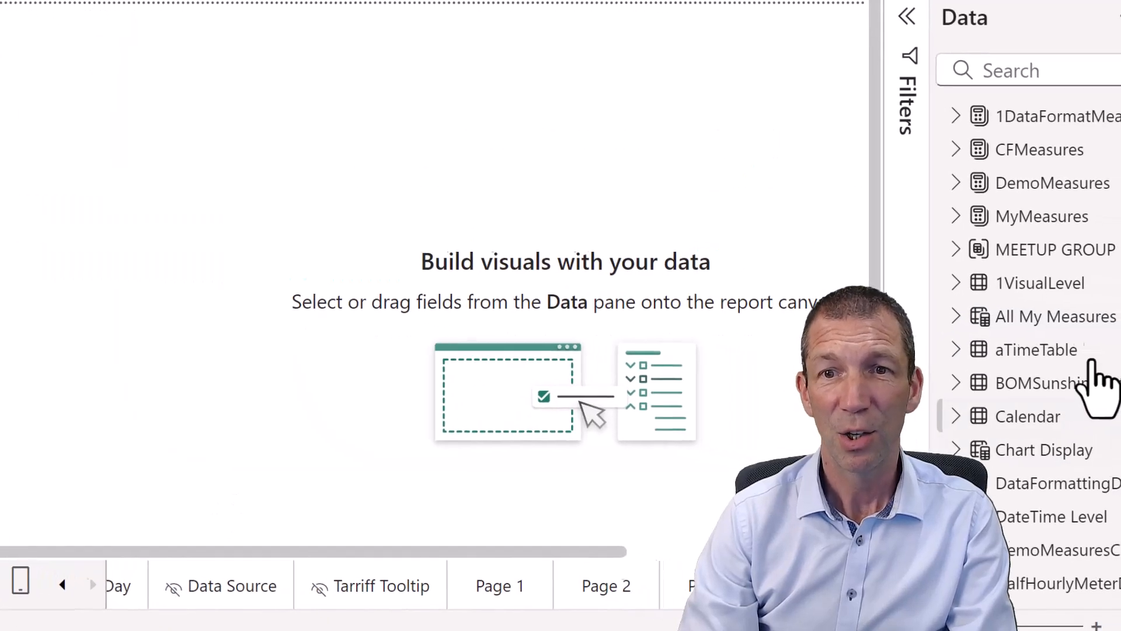
Build a widened table visual of Name and Expression from All My Measures, dismissing Suggest a visual.
{"action": "left_click", "coordinate": [1041, 317]}
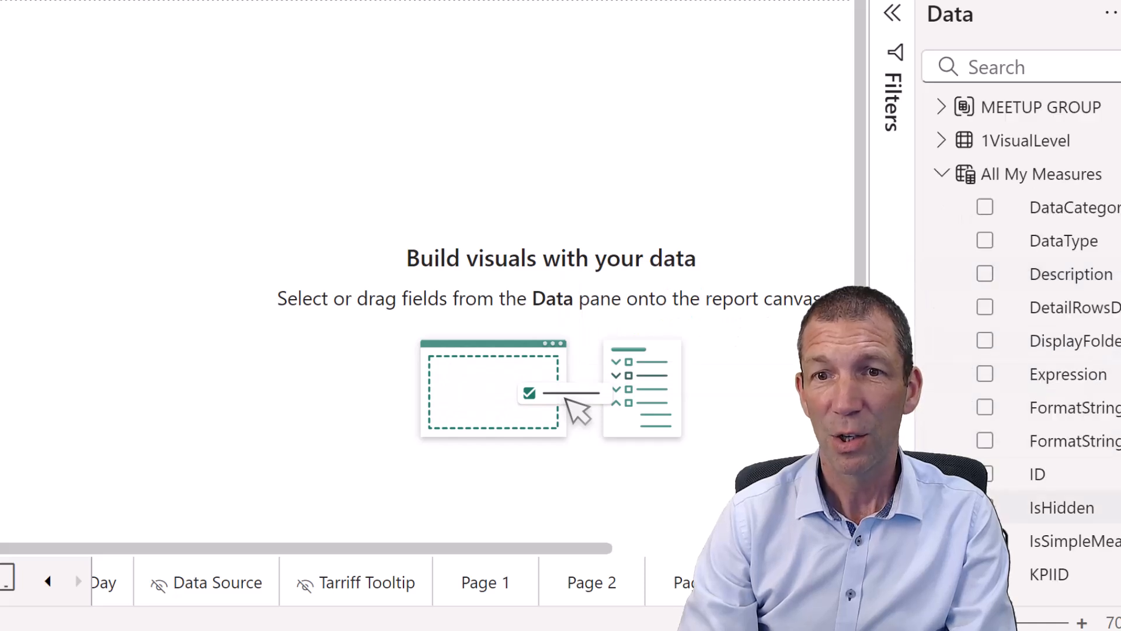
{"action": "scroll", "scroll_direction": "down", "scroll_amount": 3}
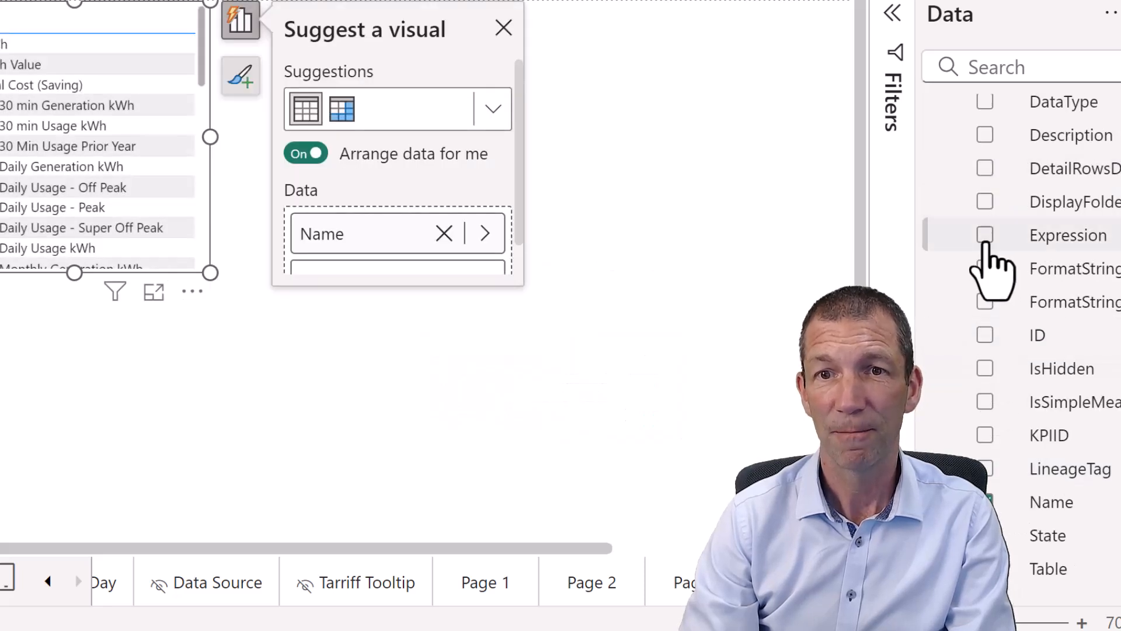
{"action": "left_click", "coordinate": [985, 235]}
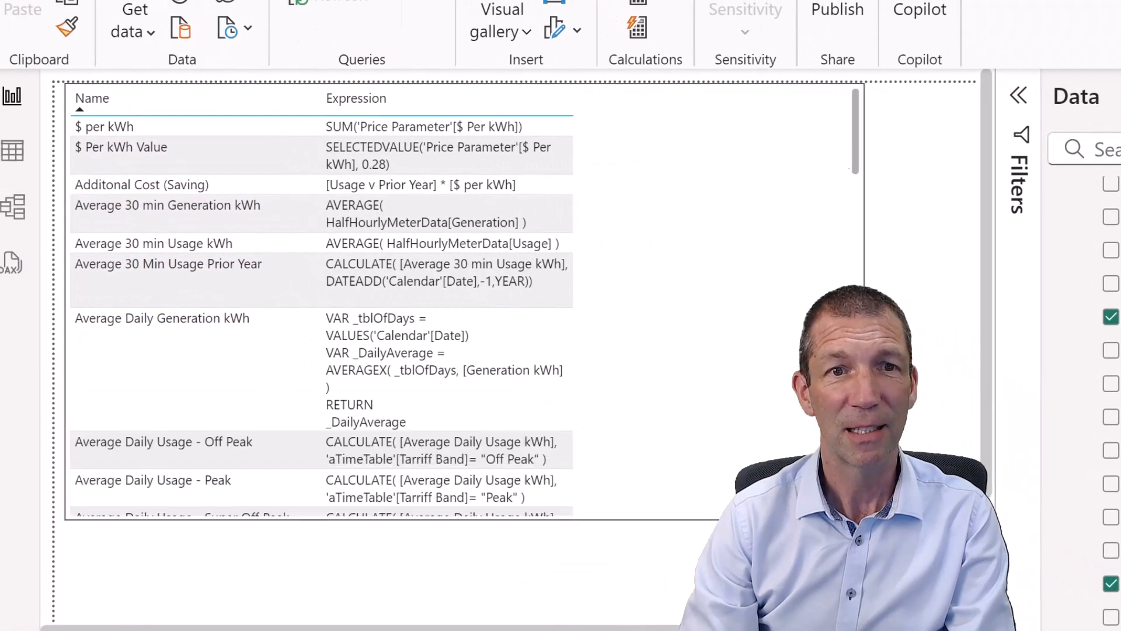
{"action": "left_click", "coordinate": [900, 103]}
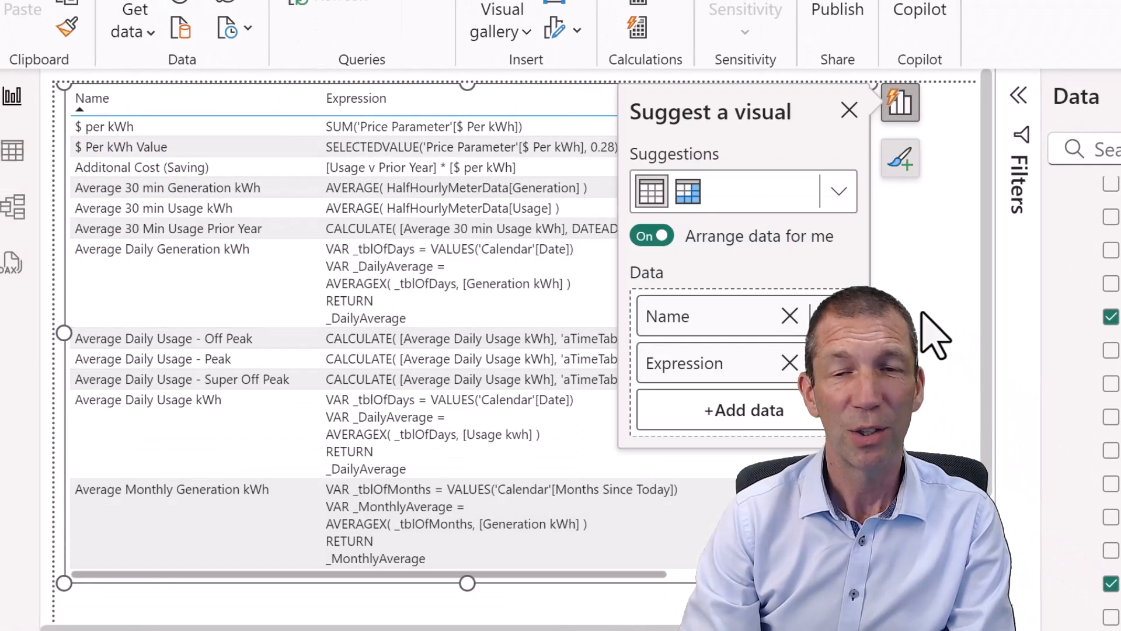
{"action": "mouse_move", "coordinate": [944, 293]}
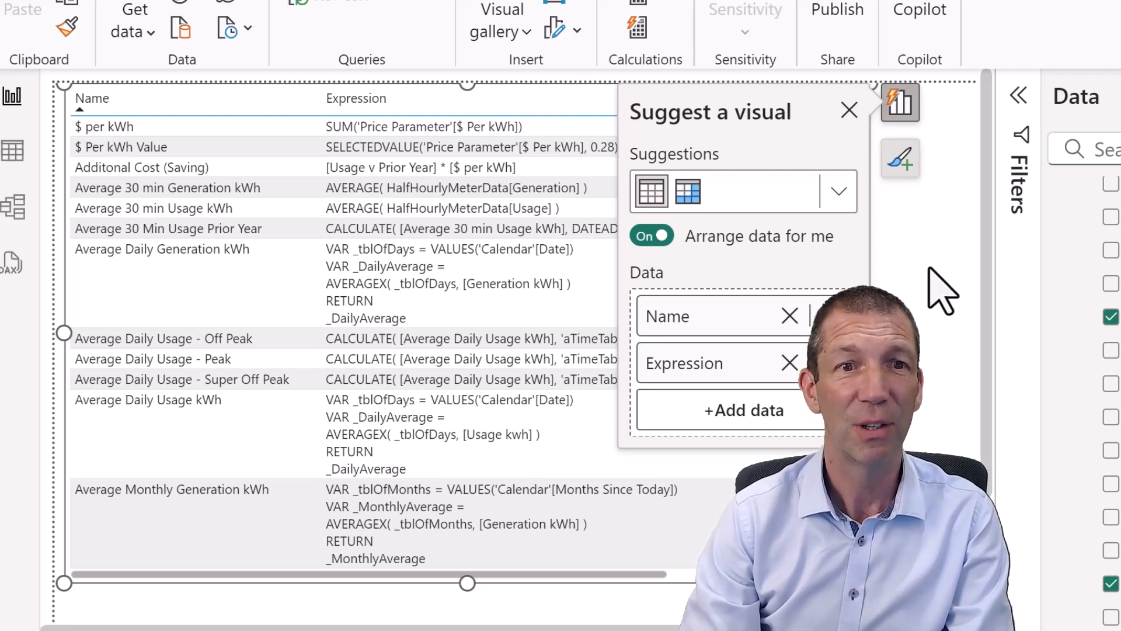
{"action": "left_click", "coordinate": [848, 110]}
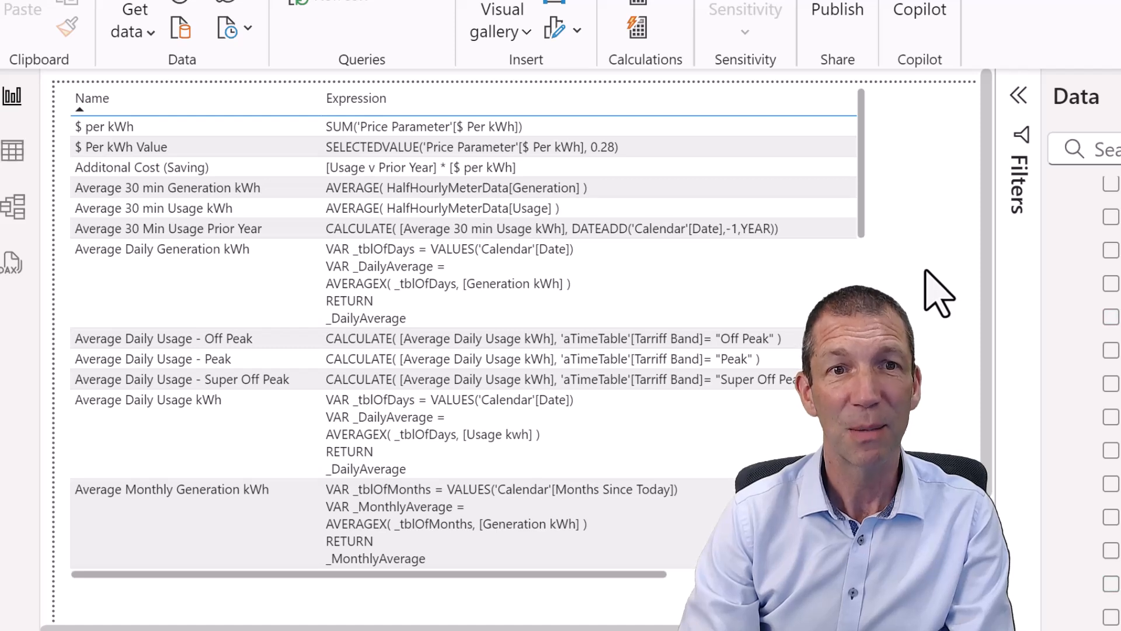
{"action": "mouse_move", "coordinate": [948, 293]}
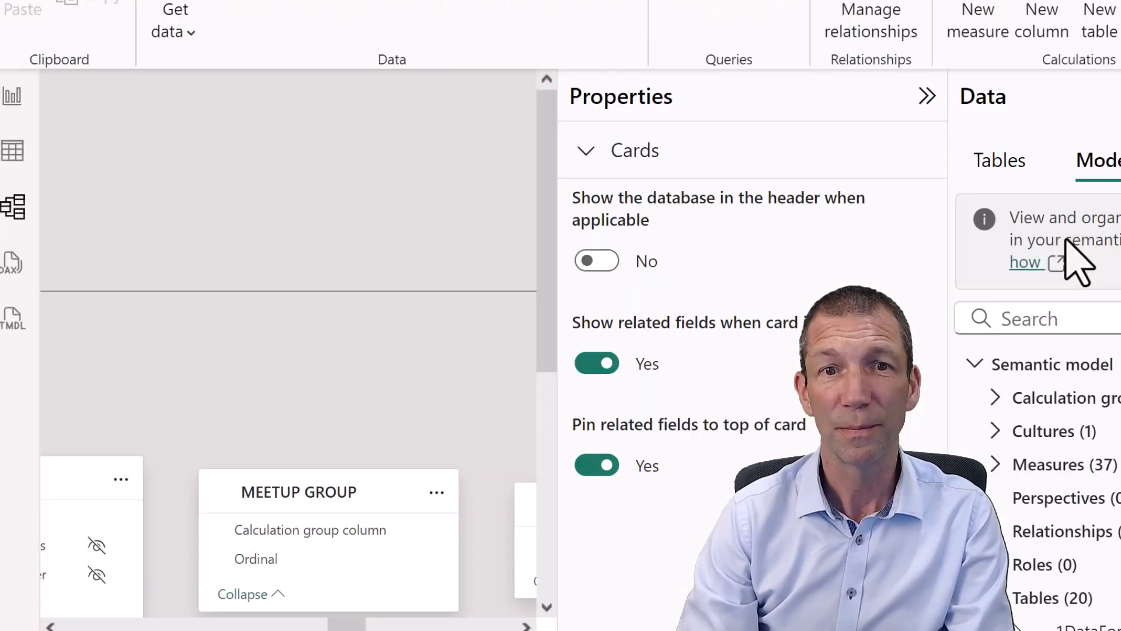
List the model's tables in Model view and expand CFMeasures to show its measures.
{"action": "left_click", "coordinate": [1000, 160]}
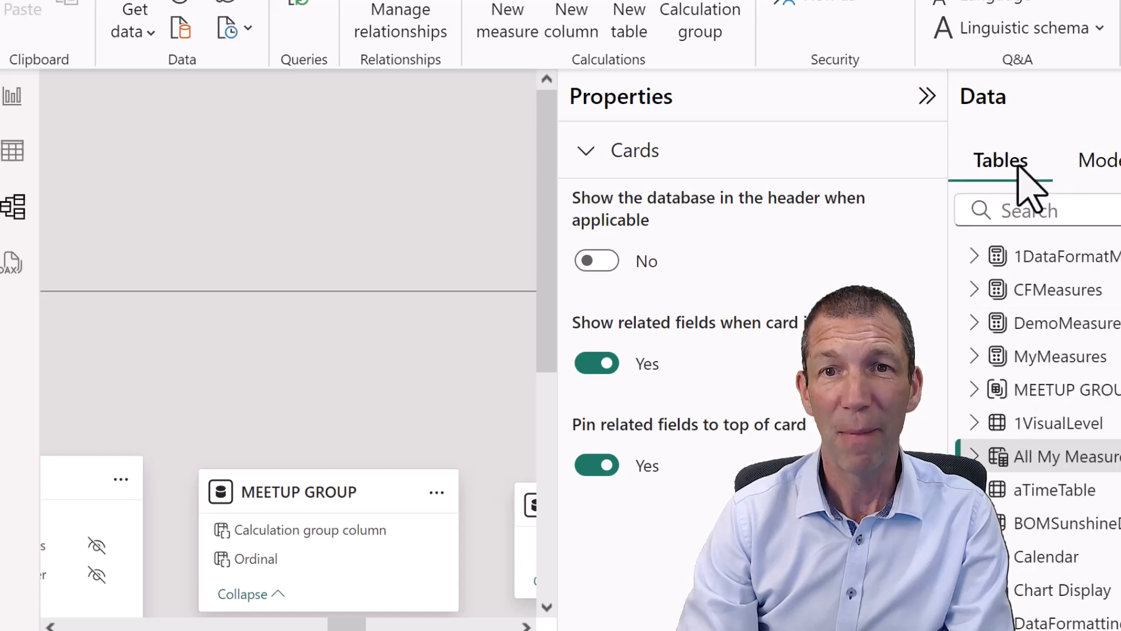
{"action": "left_click", "coordinate": [973, 289]}
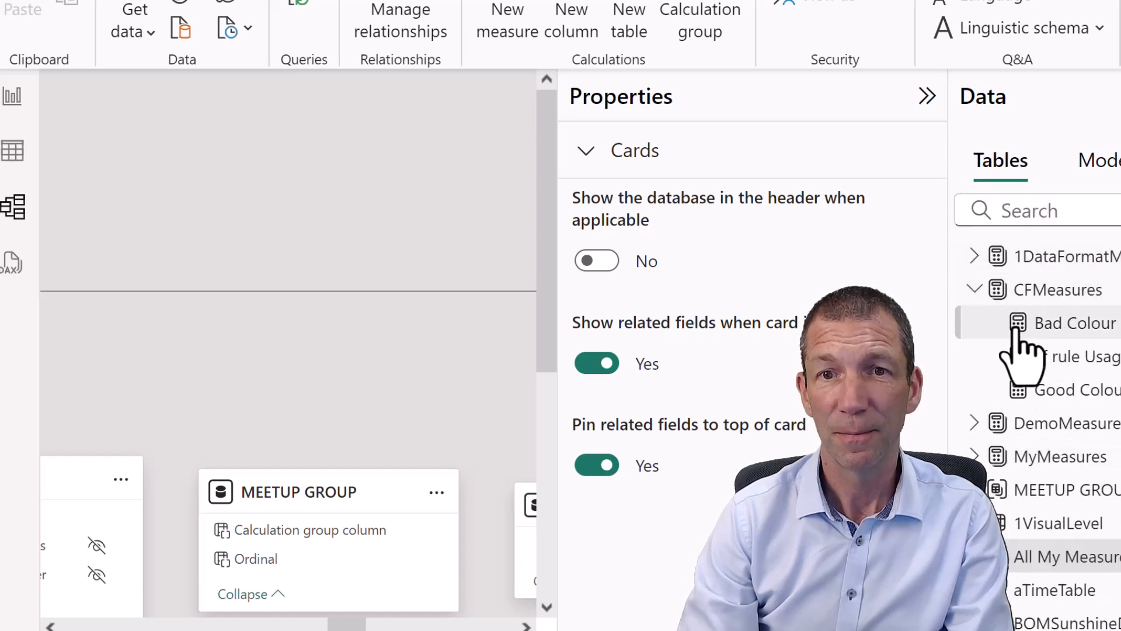